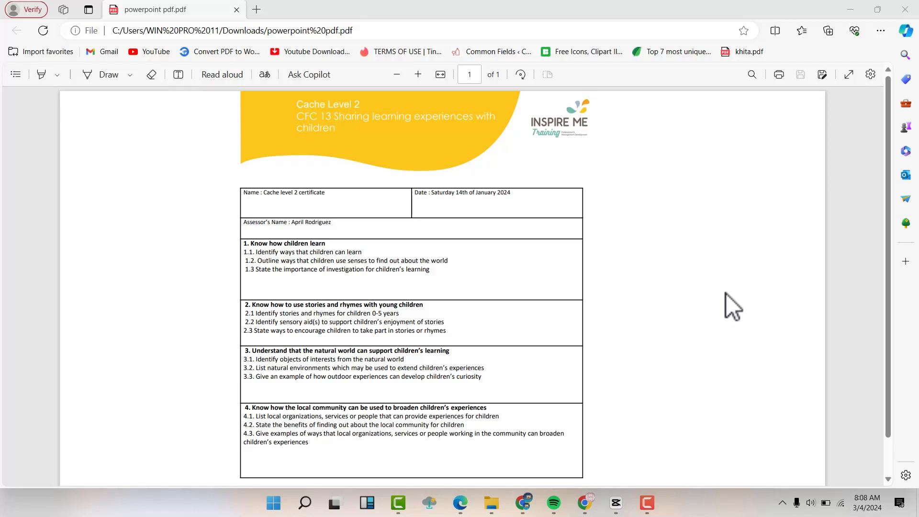
Step: Scroll down the iLovePDF PDF-to-PowerPoint tool page
scroll(down, 3)
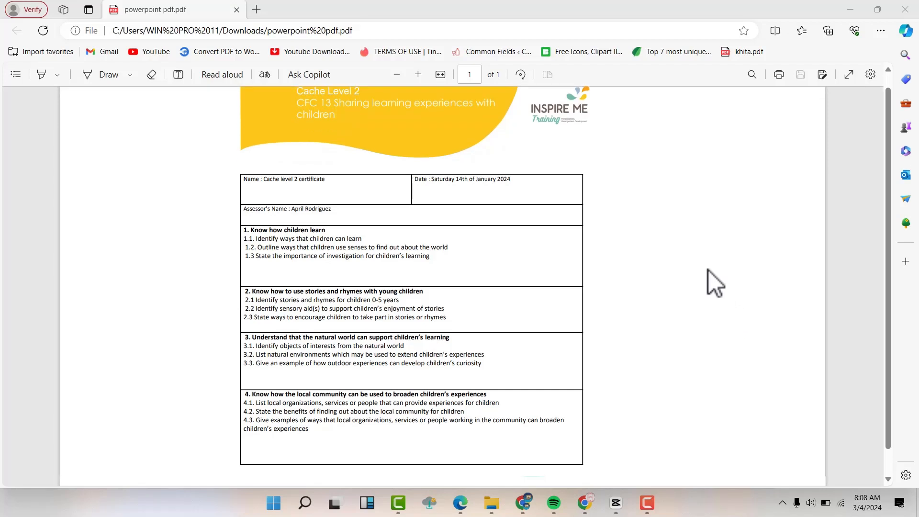
scroll(down, 3)
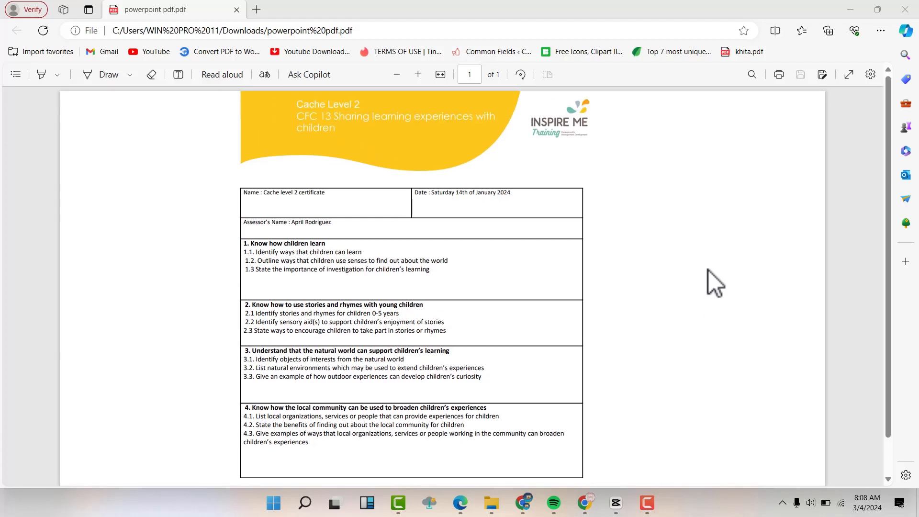
mouse_move(225, 146)
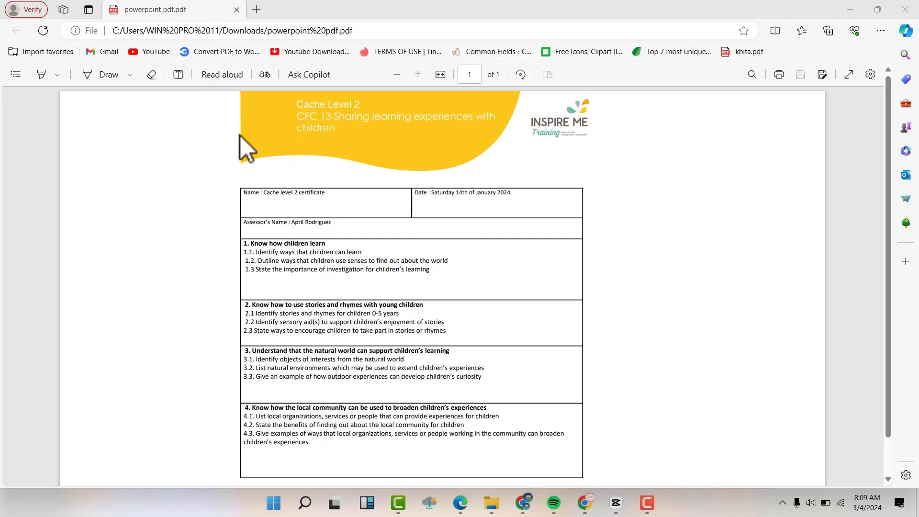
mouse_move(268, 154)
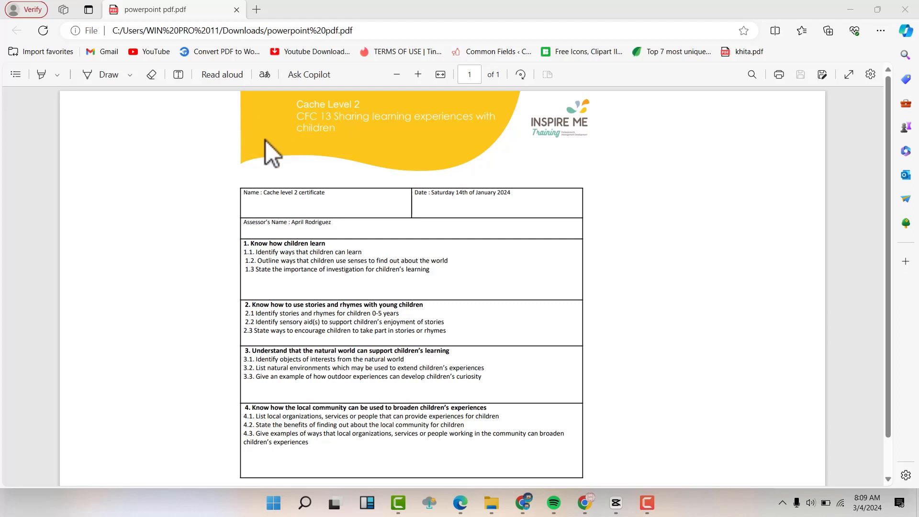
mouse_move(454, 194)
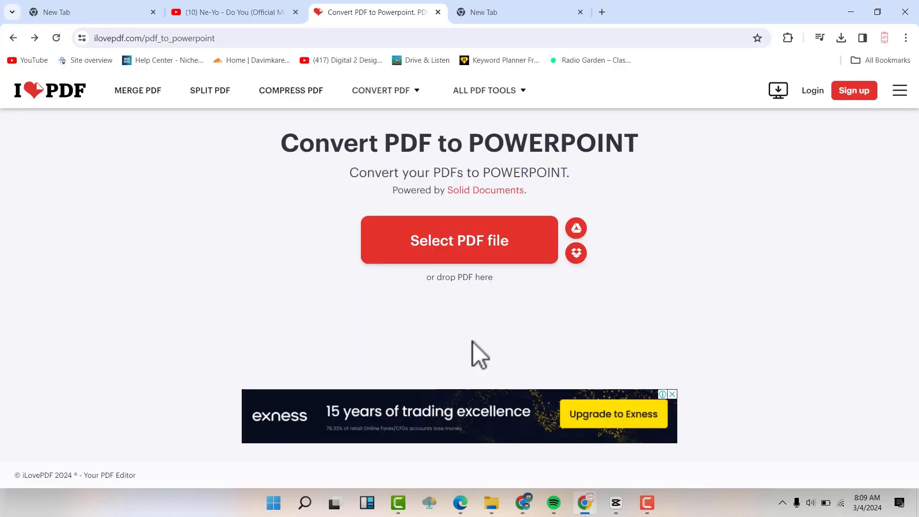
mouse_move(478, 316)
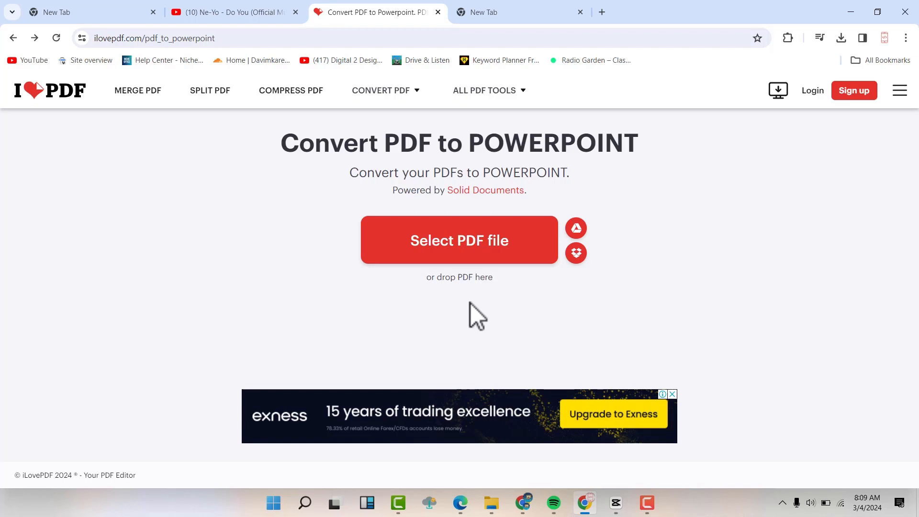
mouse_move(461, 282)
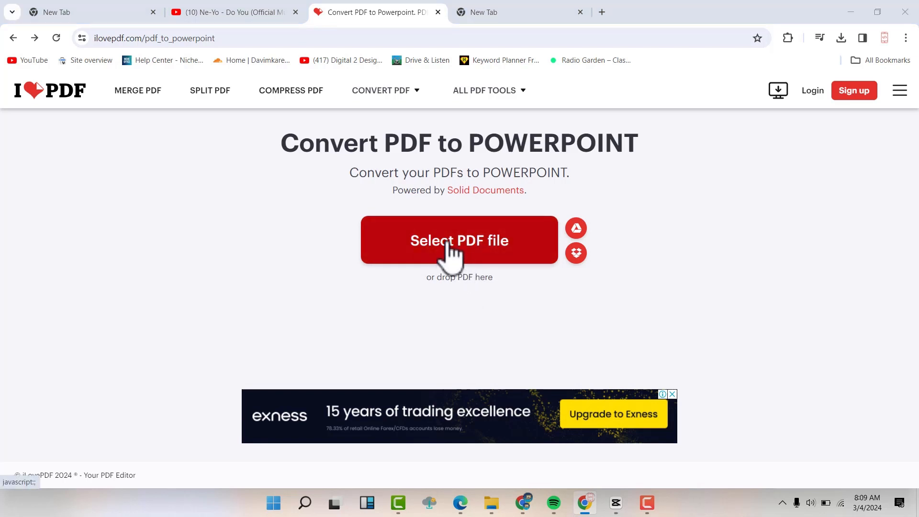
Step: Select the 'powerpoint pdf' file from Downloads for upload to iLovePDF
click(459, 241)
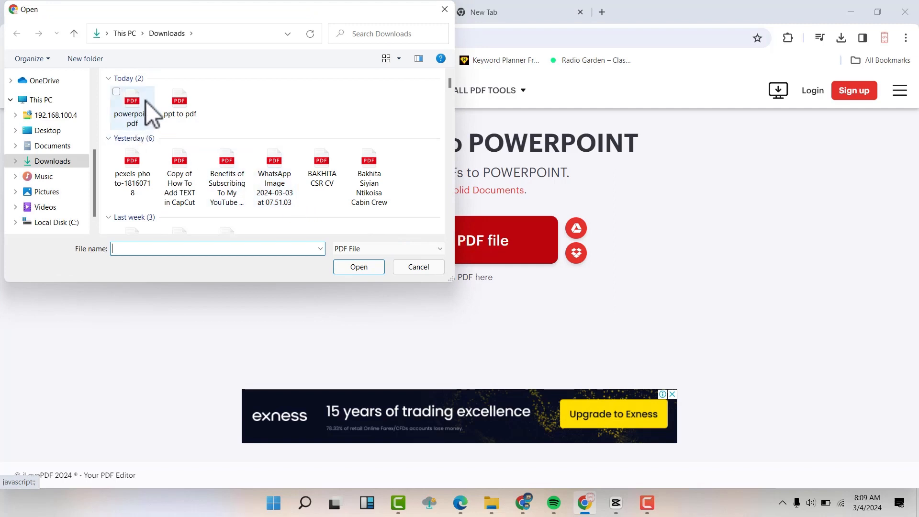
click(133, 107)
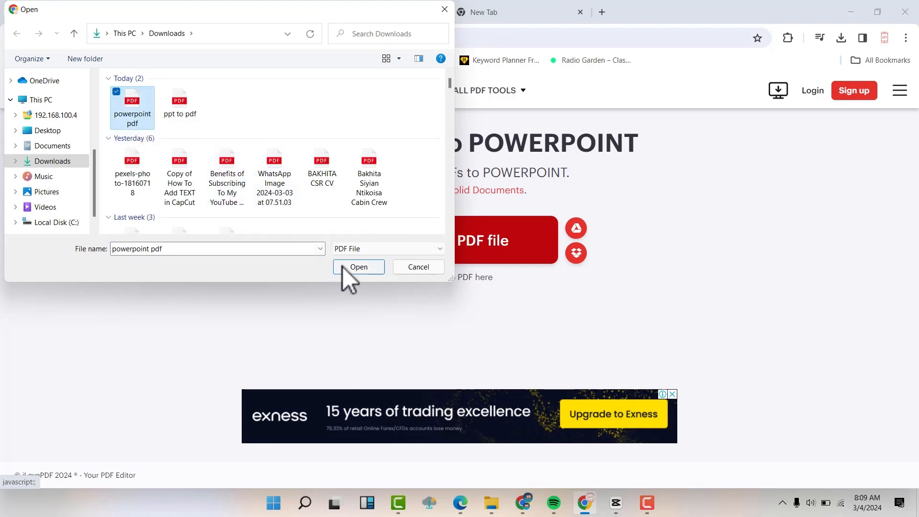
click(358, 267)
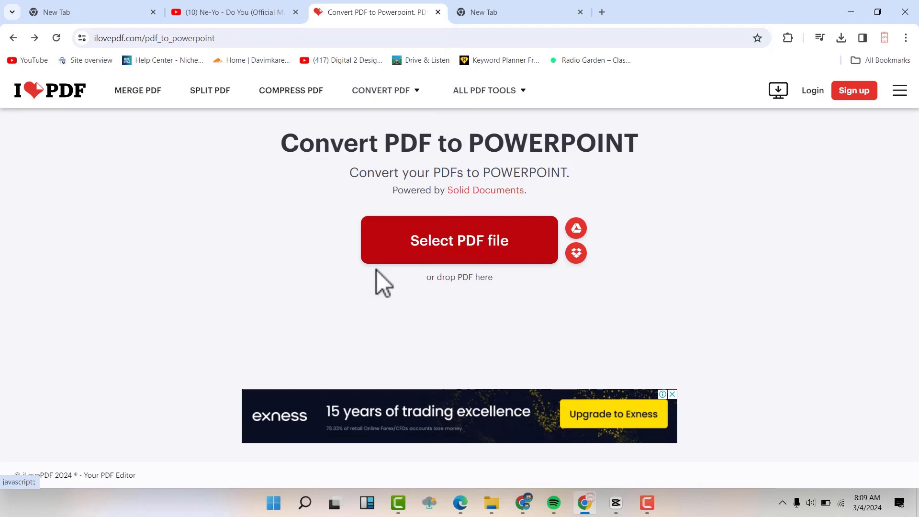
Step: Convert the uploaded one-page 'powerpoint pdf.pdf' to PPTX
click(459, 241)
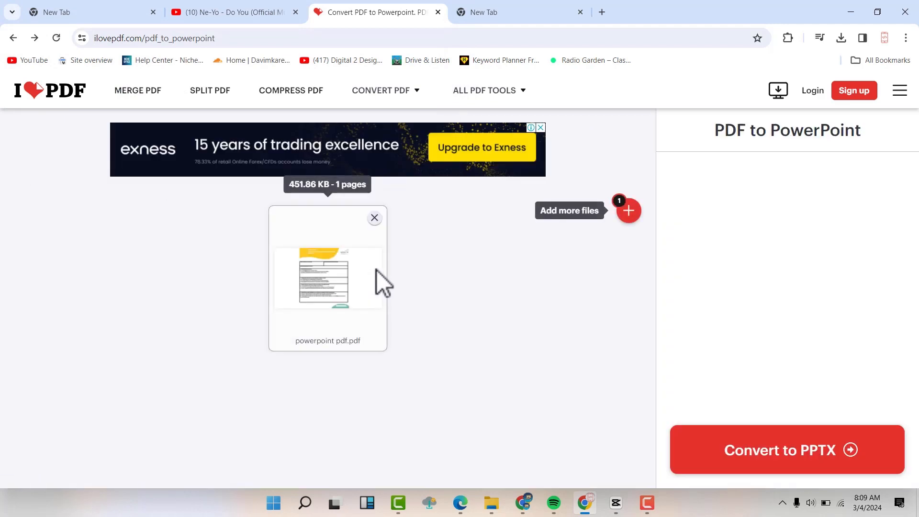
mouse_move(353, 294)
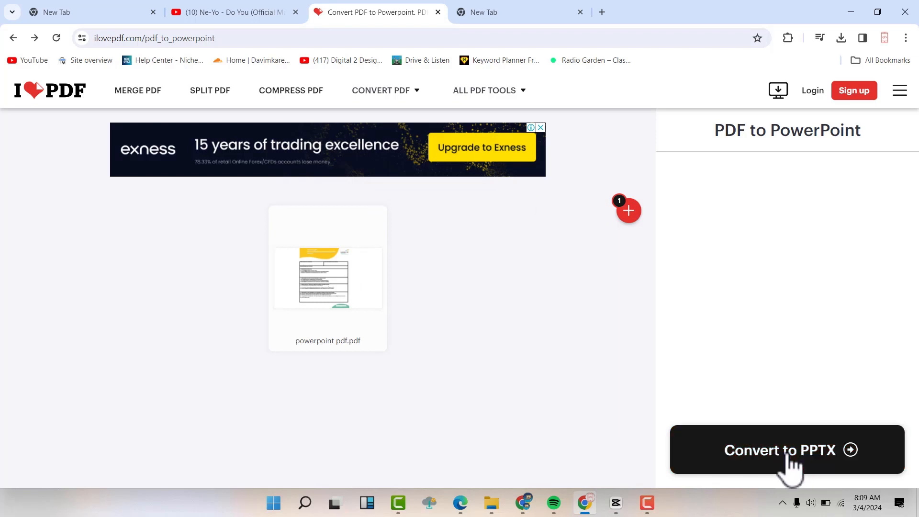
click(787, 449)
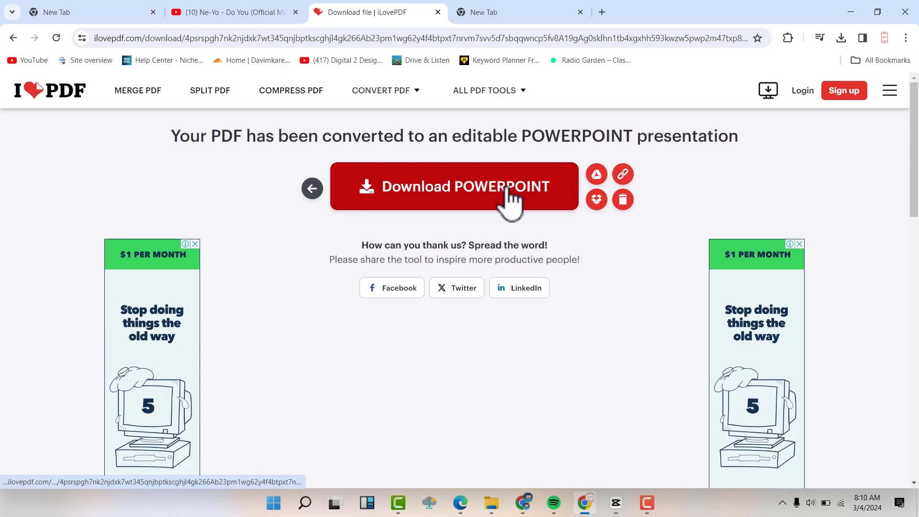
Step: Download the converted 'powerpoint pdf (1).pptx' and launch it from the downloads panel
click(453, 187)
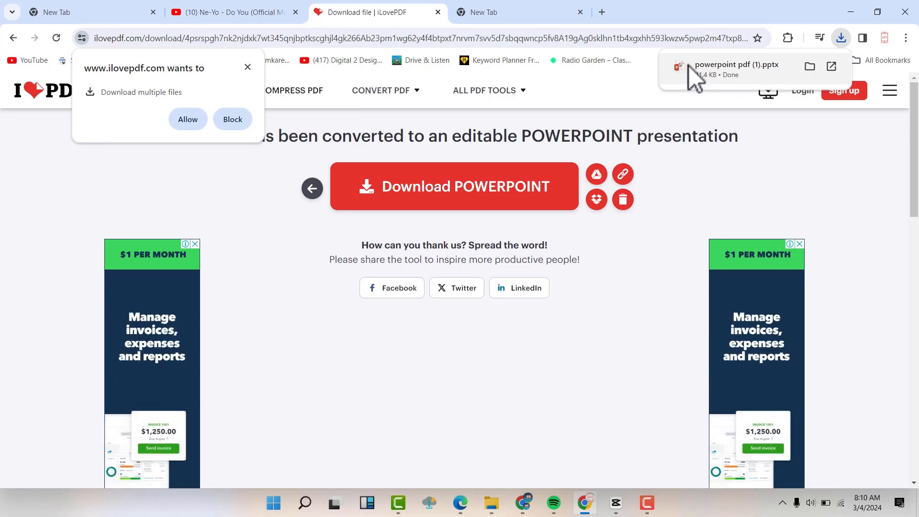
click(737, 66)
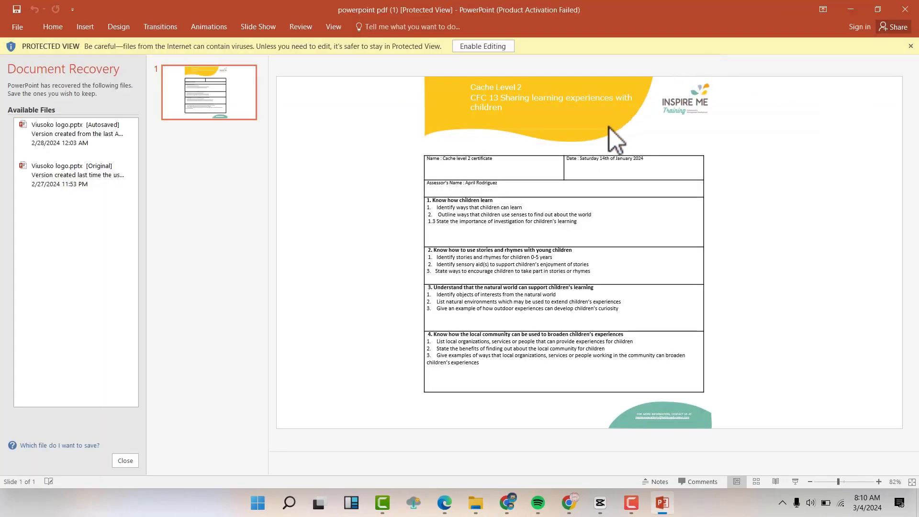
mouse_move(518, 78)
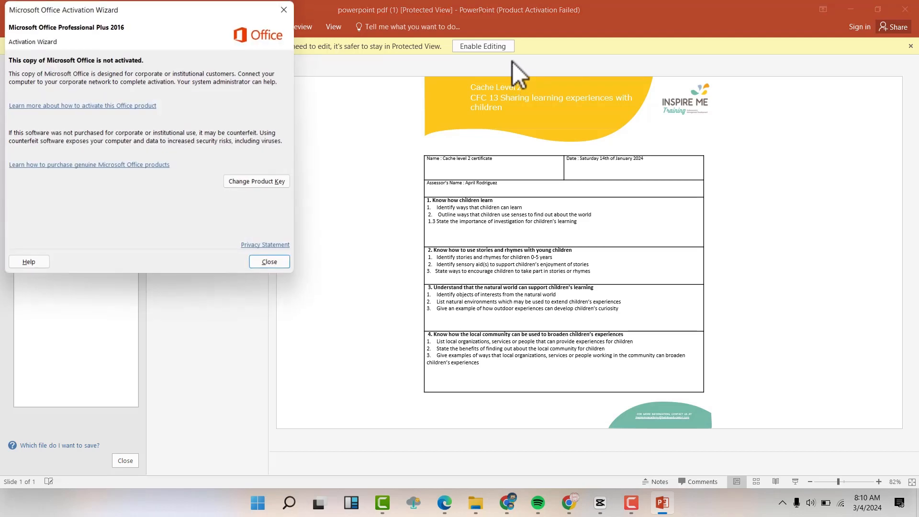
Step: Dismiss the Office activation notice and enable editing on the presentation
click(269, 261)
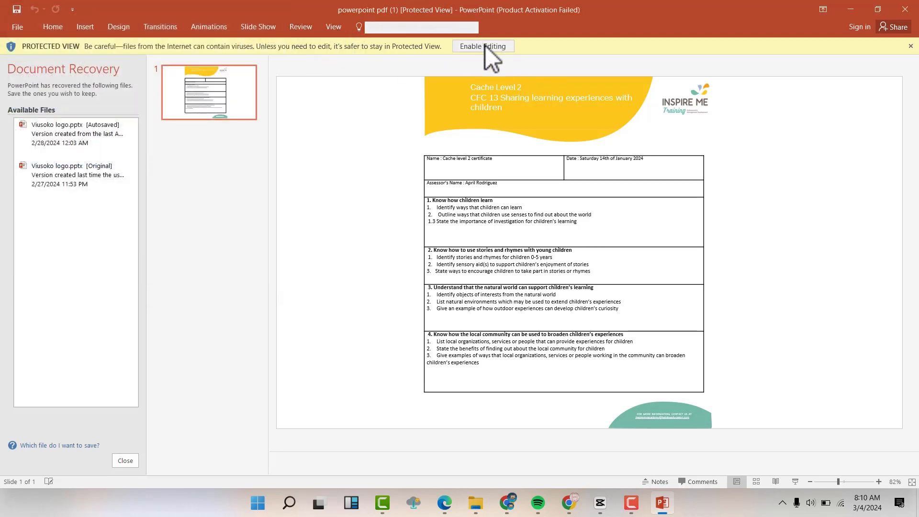
click(483, 46)
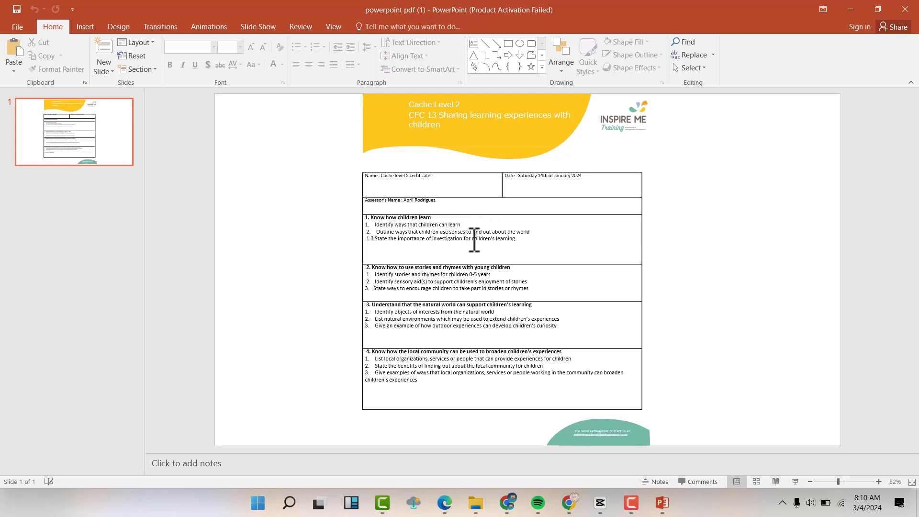
Step: Select the assessment form's table on the slide to confirm it is editable
click(501, 240)
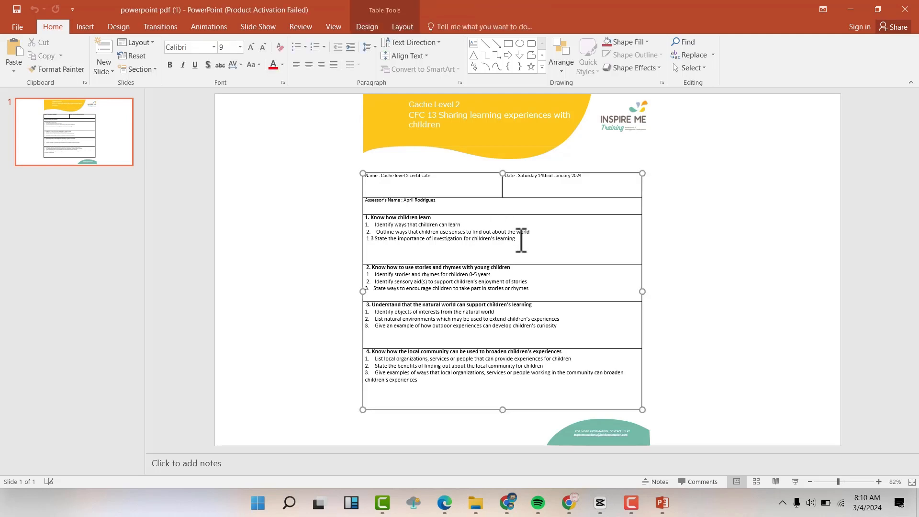